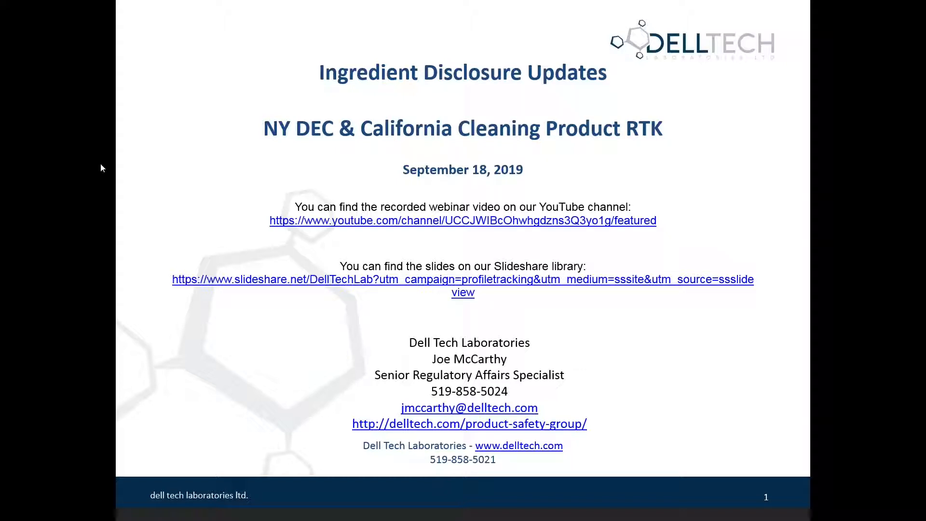
mouse_move(171, 203)
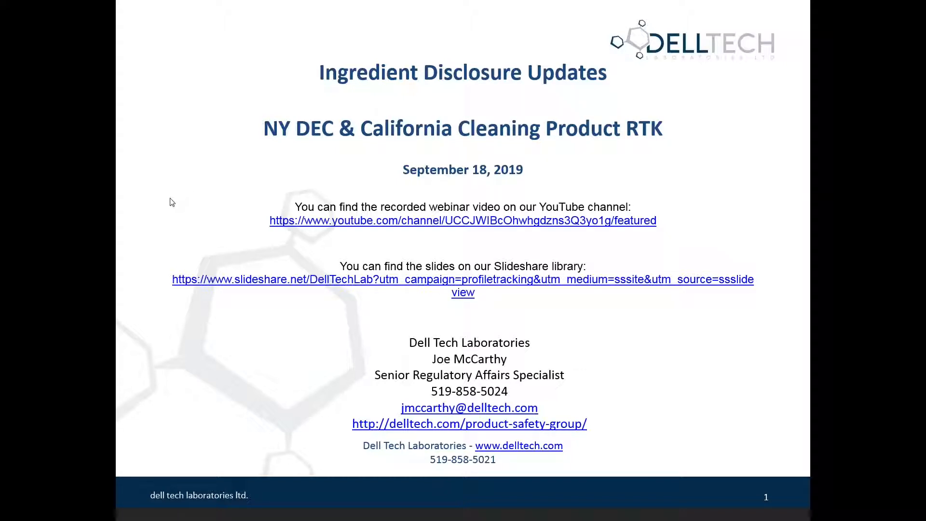
mouse_move(245, 251)
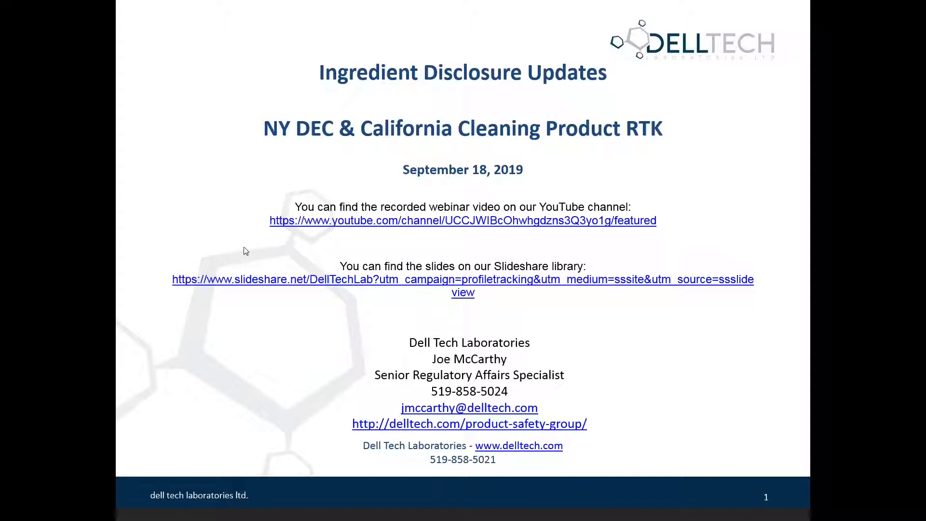
mouse_move(674, 242)
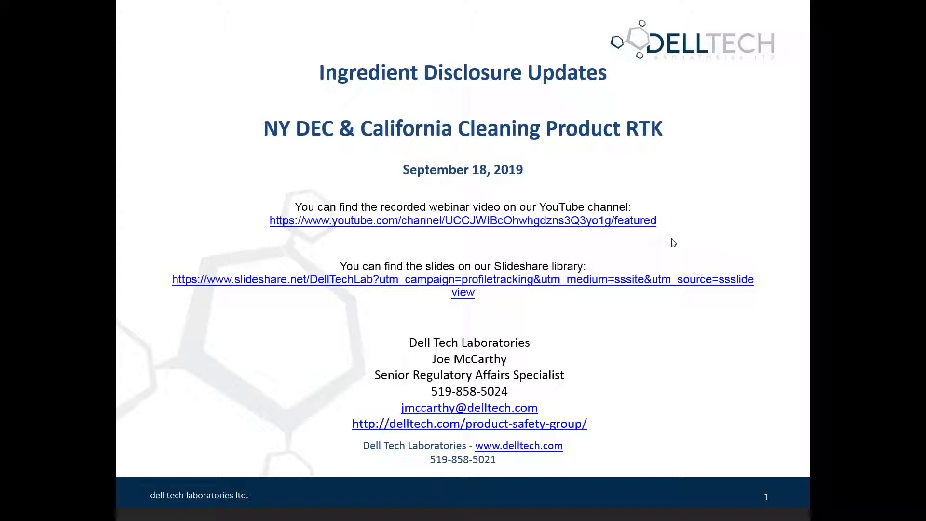
mouse_move(197, 319)
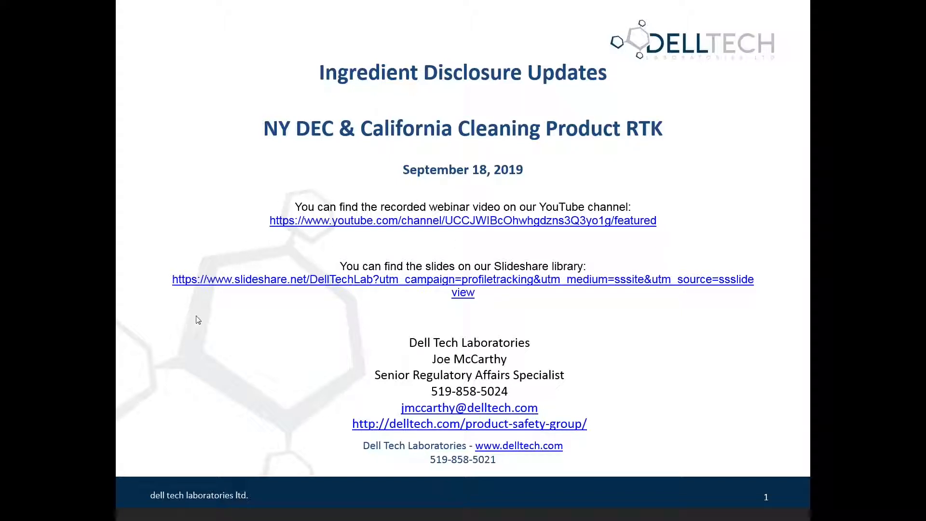
mouse_move(643, 305)
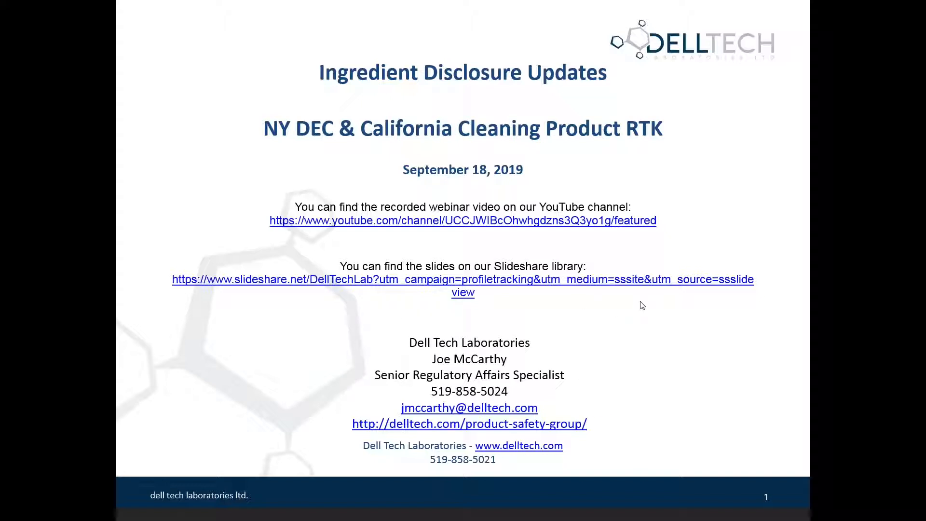
mouse_move(615, 305)
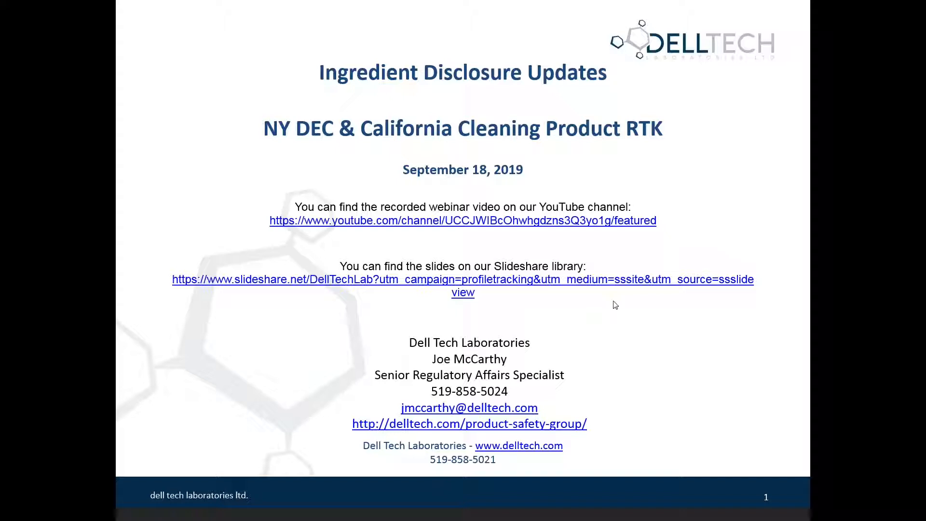
mouse_move(51, 278)
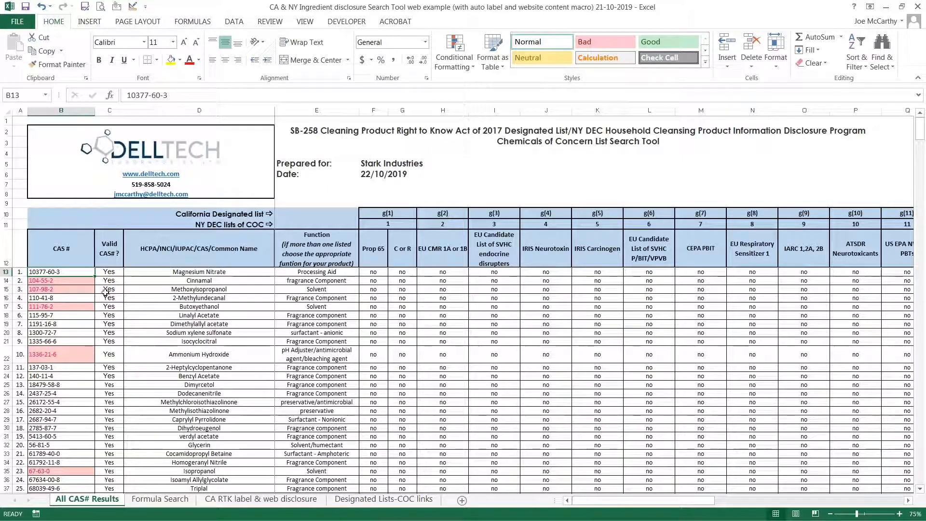
mouse_move(79, 282)
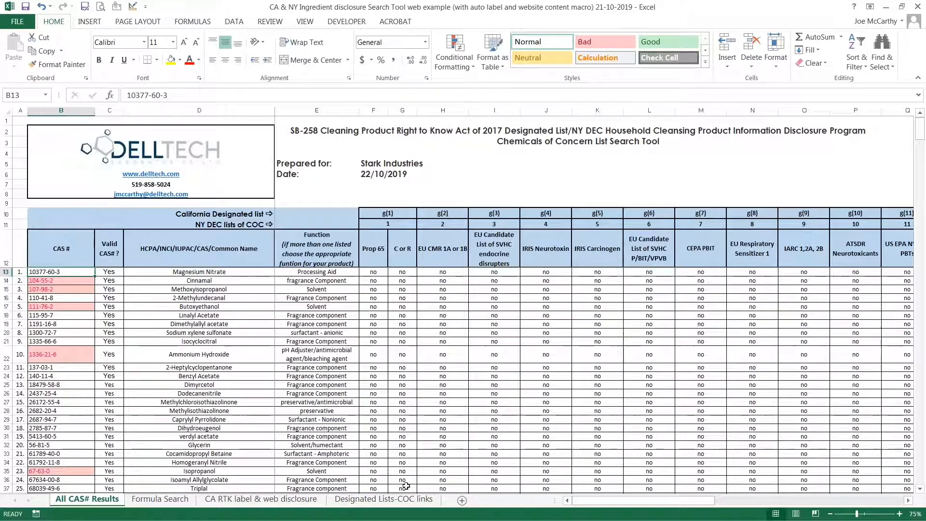
scroll("right", 3)
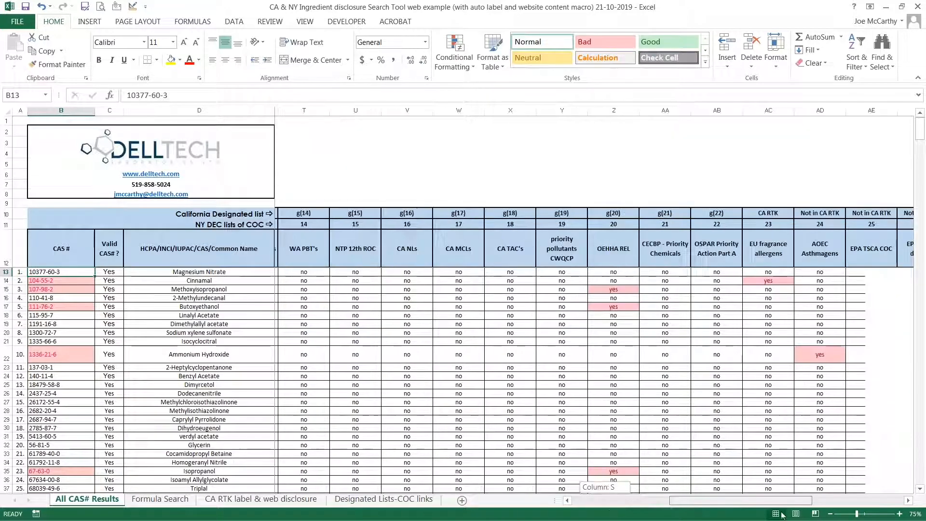
scroll("left", 3)
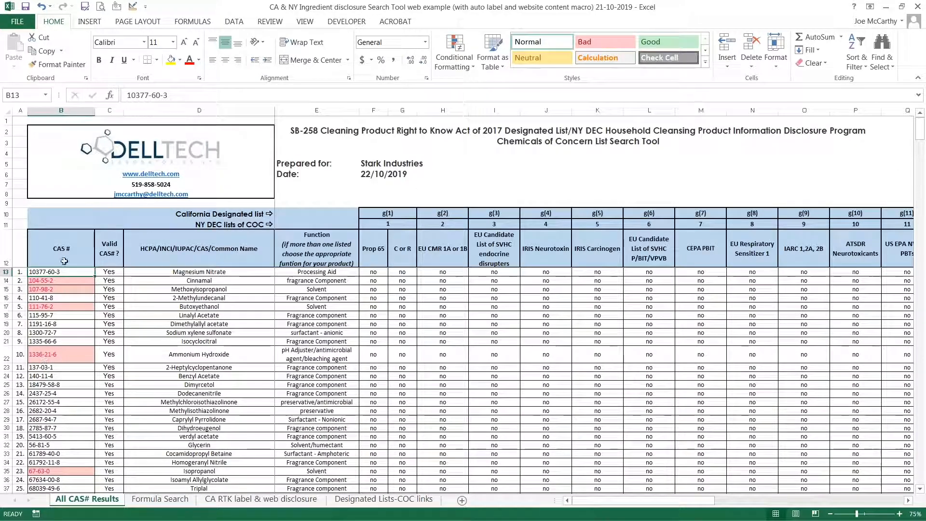
left_click(60, 280)
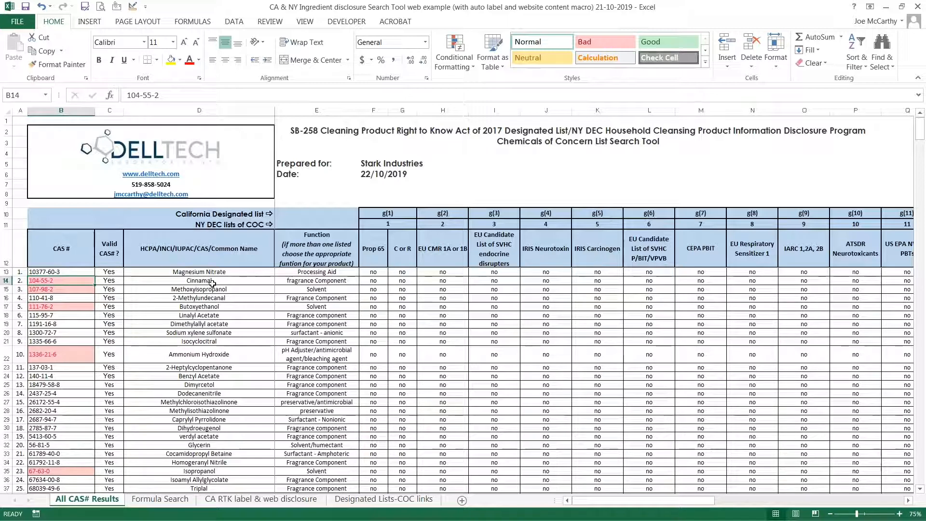
left_click(199, 280)
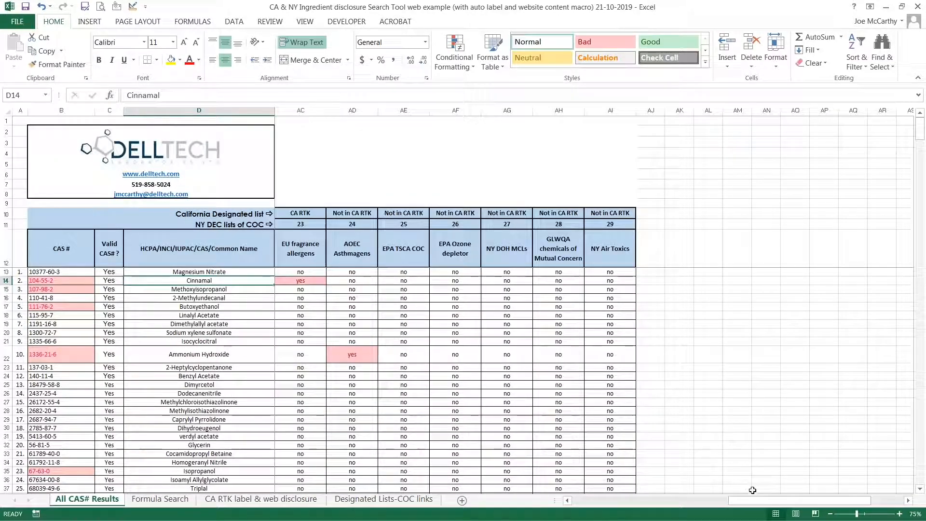
scroll("right", 3)
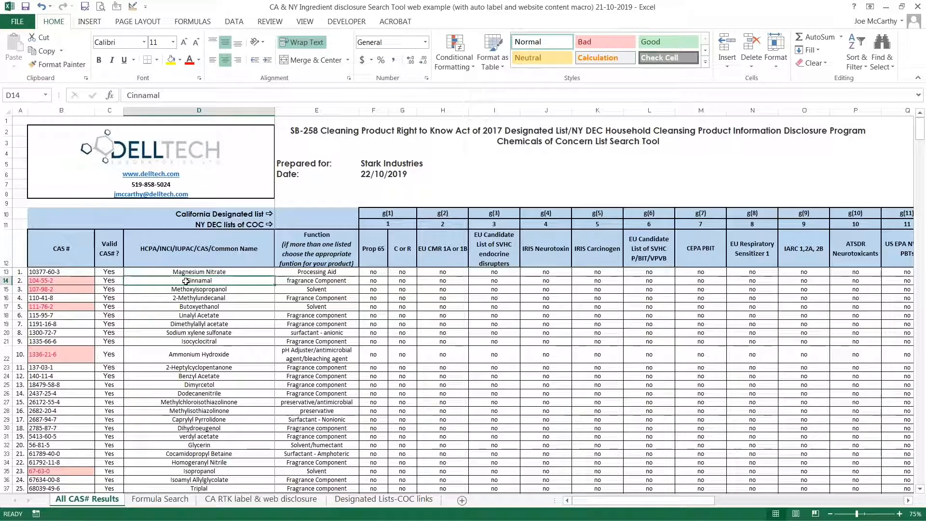
mouse_move(231, 332)
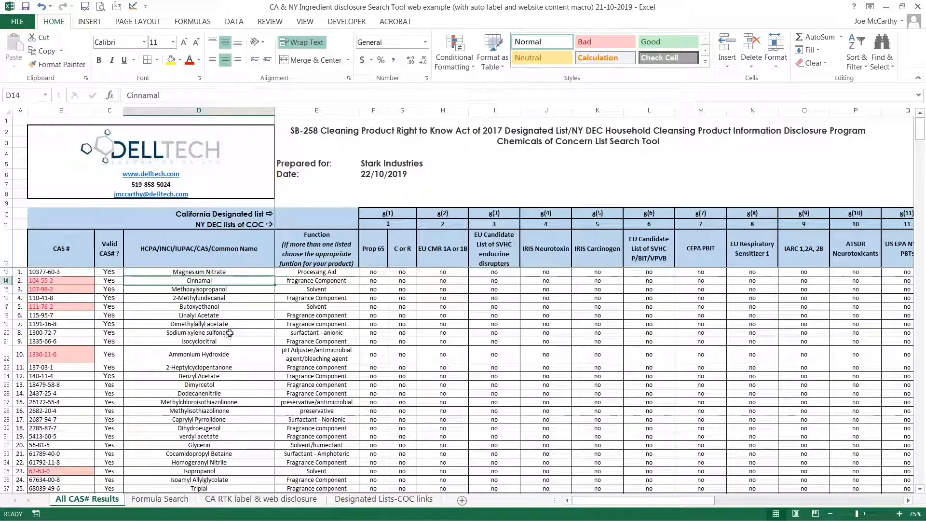
left_click(199, 332)
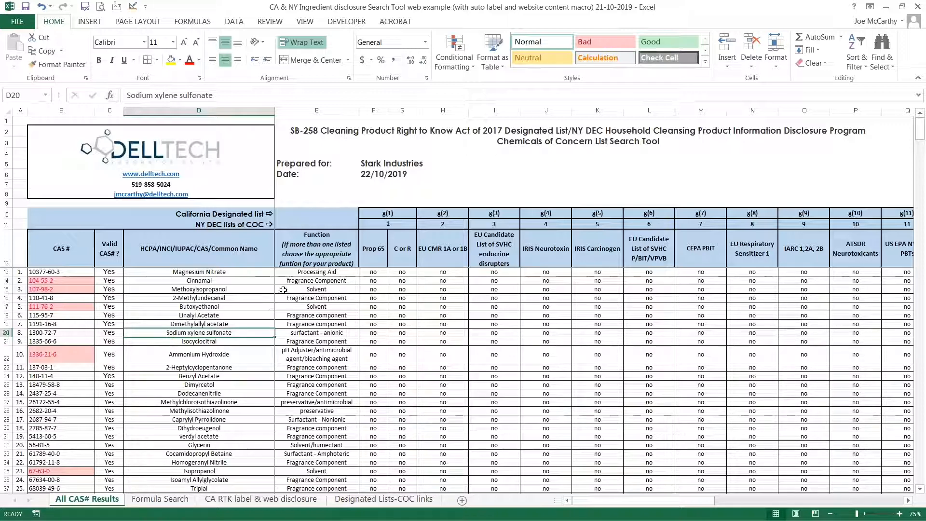
left_click(316, 280)
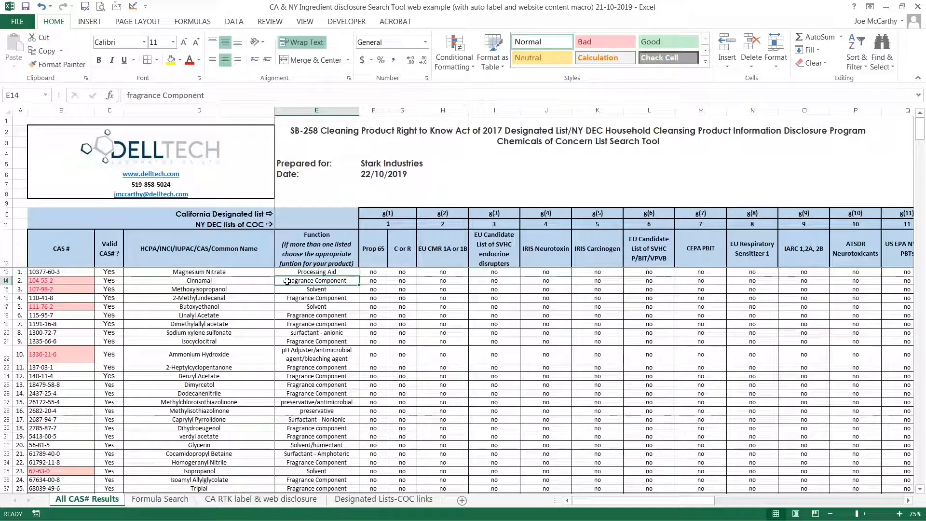
left_click(316, 354)
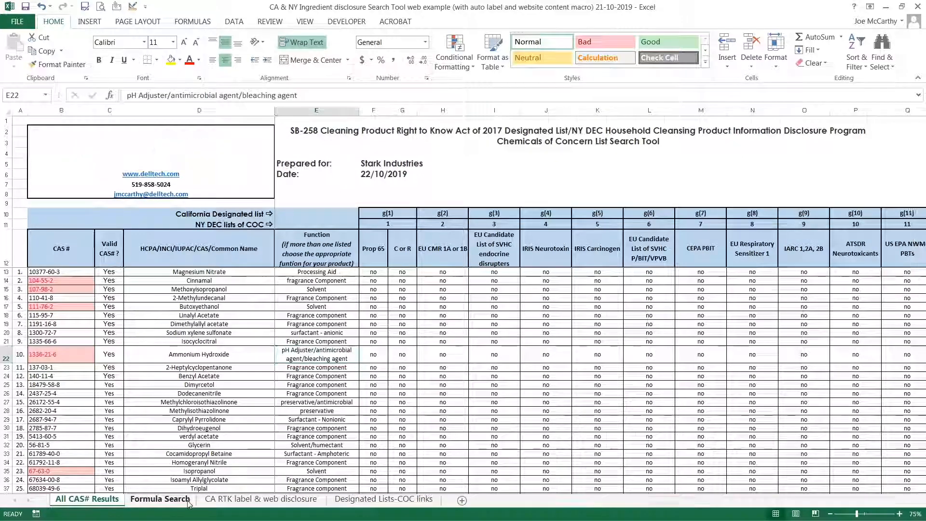
Paste the 13 CAS numbers and percentages into Formula Search and check the 1,4-Dioxane lookup.
left_click(159, 498)
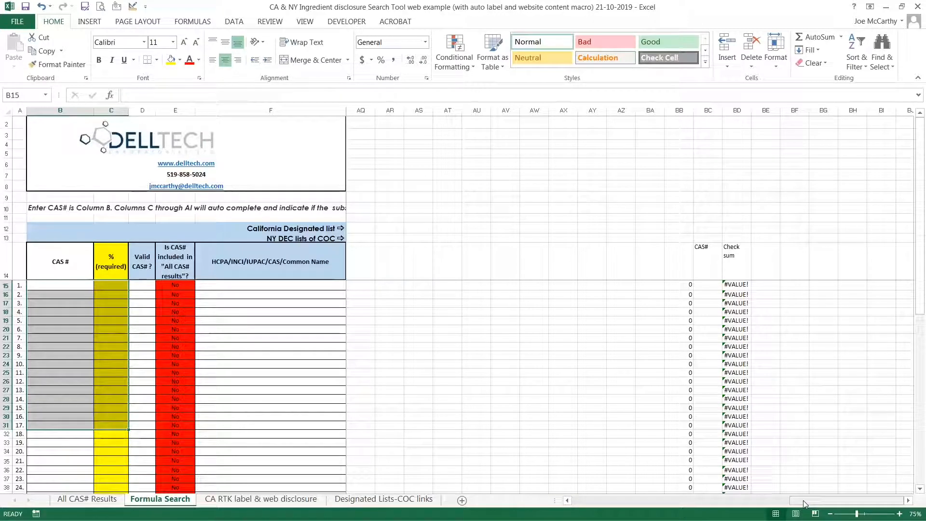
scroll("left", 3)
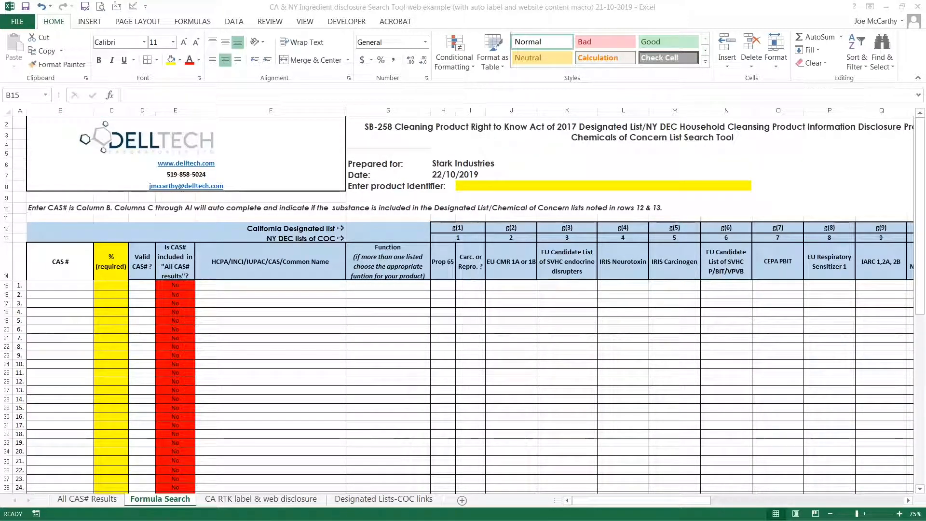
key("ctrl+c")
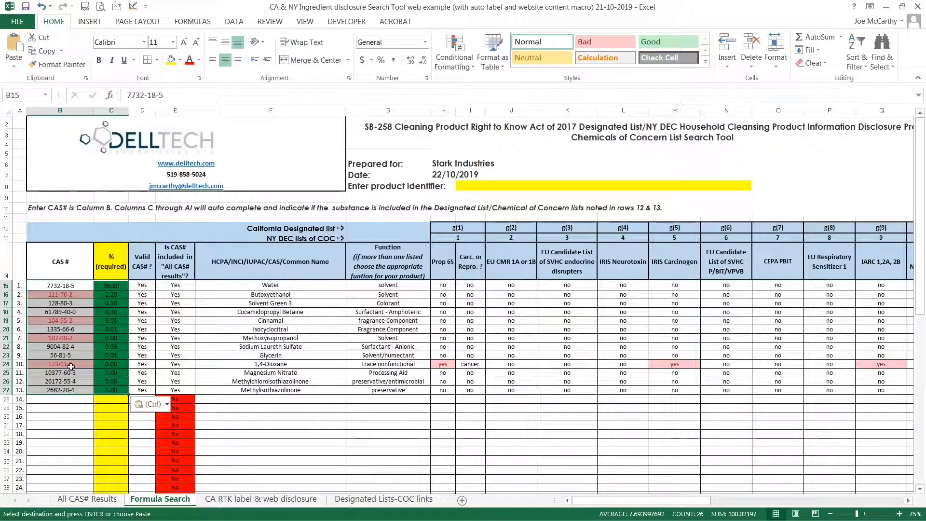
mouse_move(248, 312)
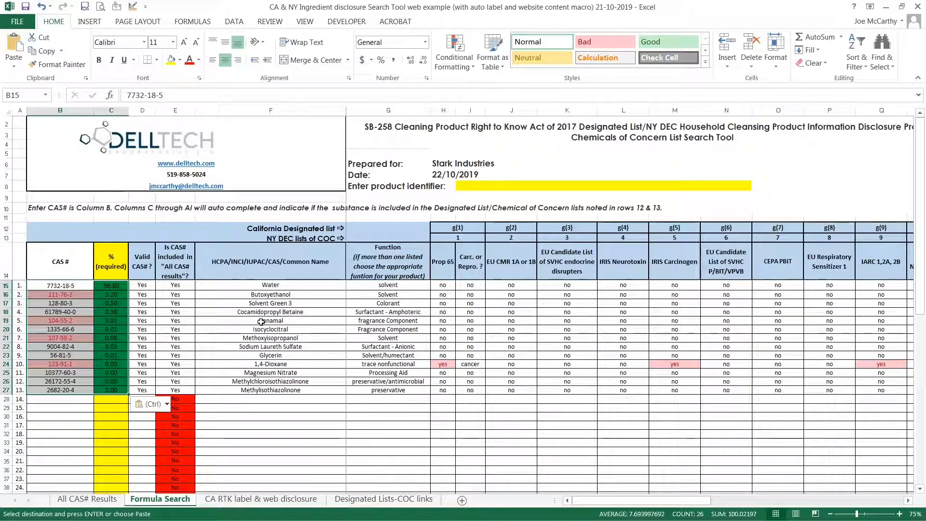
left_click(271, 320)
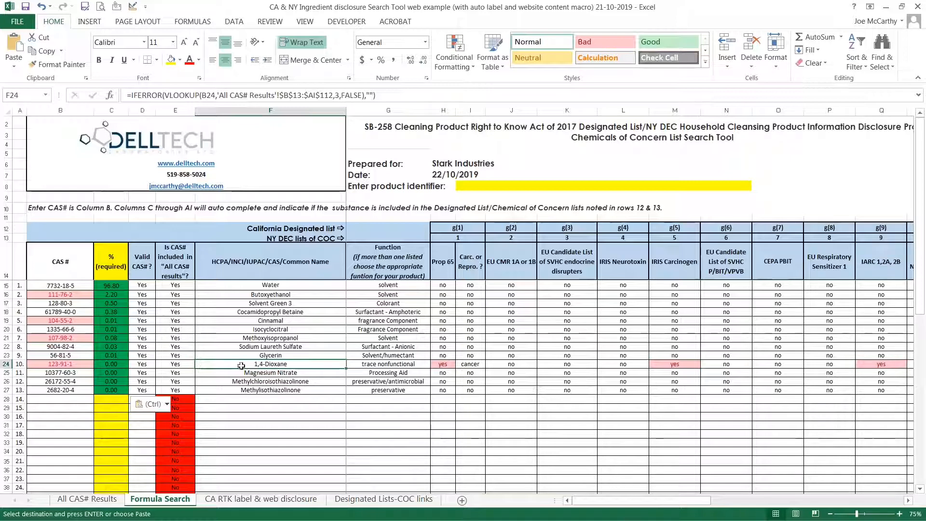
left_click(270, 347)
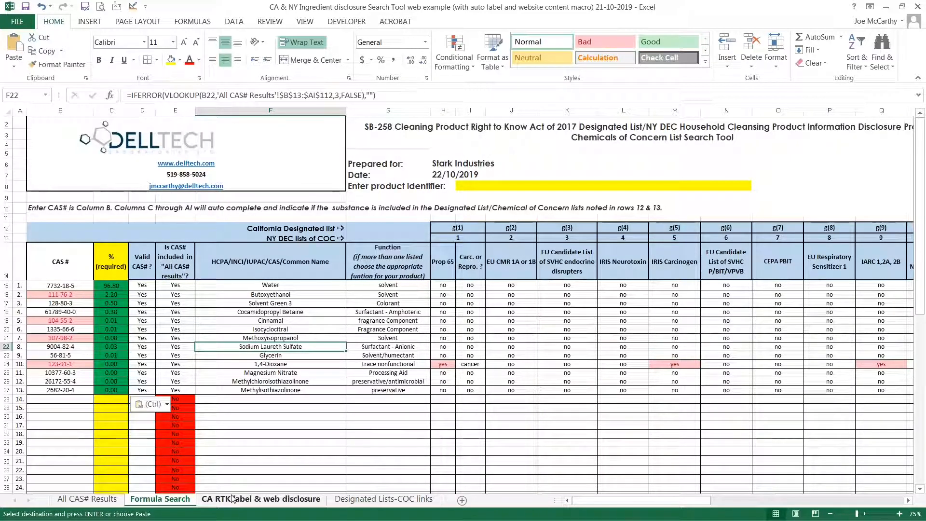
Review the Option 1 and Option 2 label text on the CA RTK disclosure sheet.
left_click(260, 498)
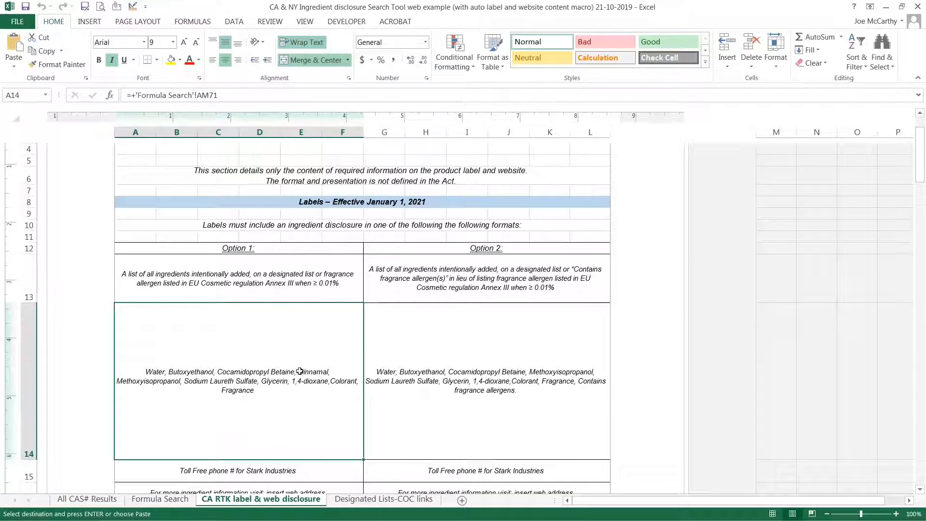
mouse_move(296, 390)
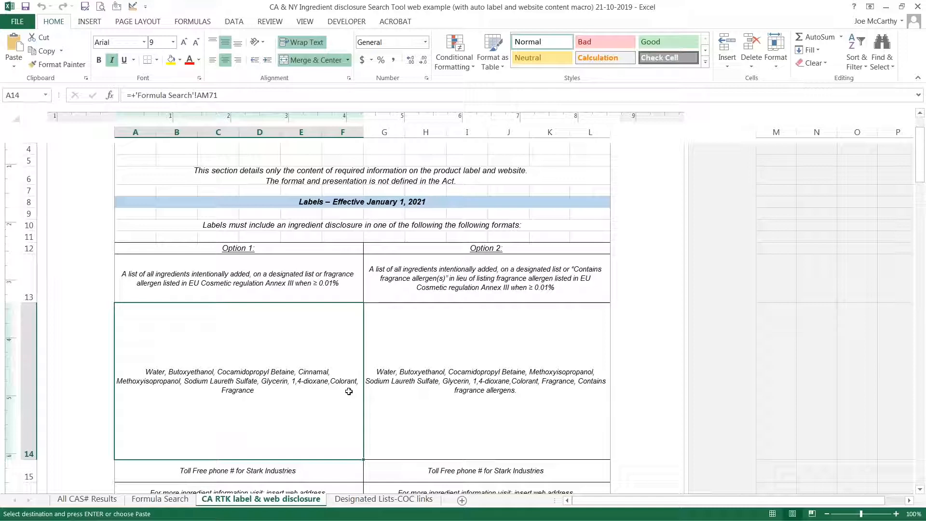
mouse_move(444, 383)
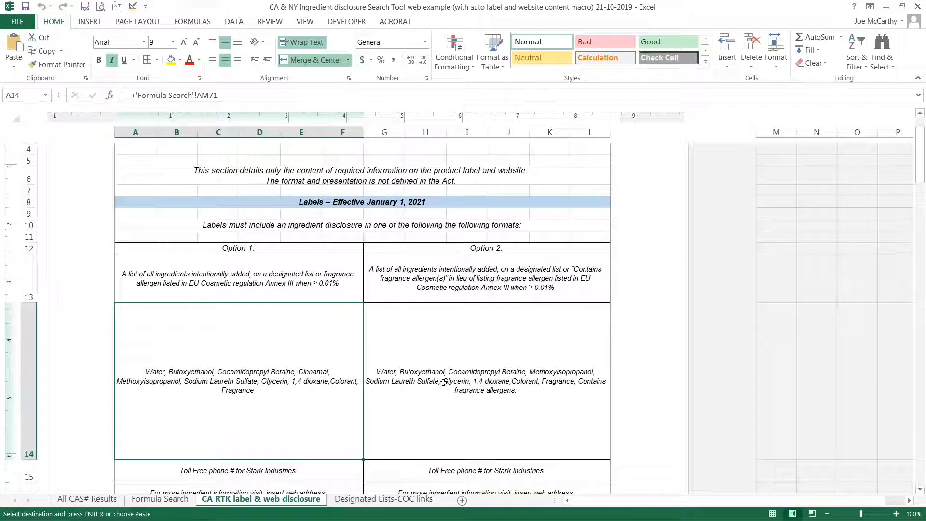
mouse_move(567, 395)
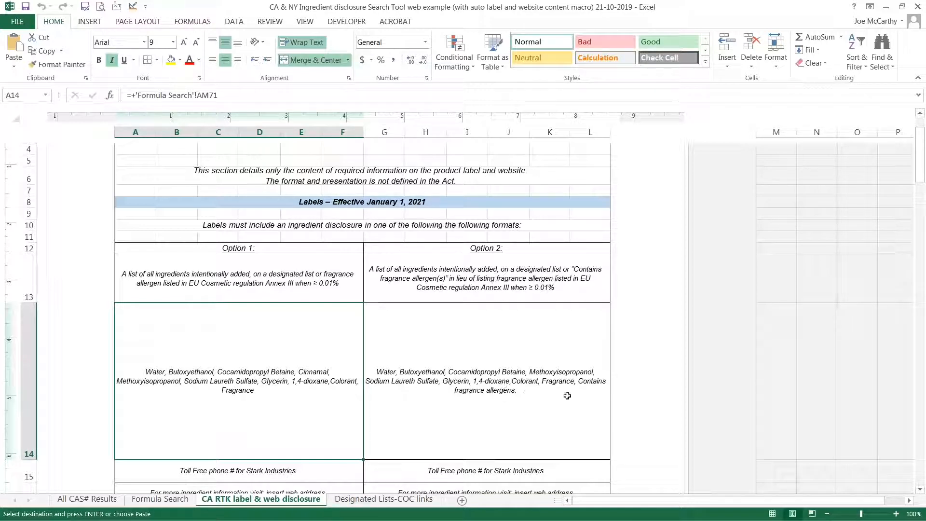
mouse_move(474, 393)
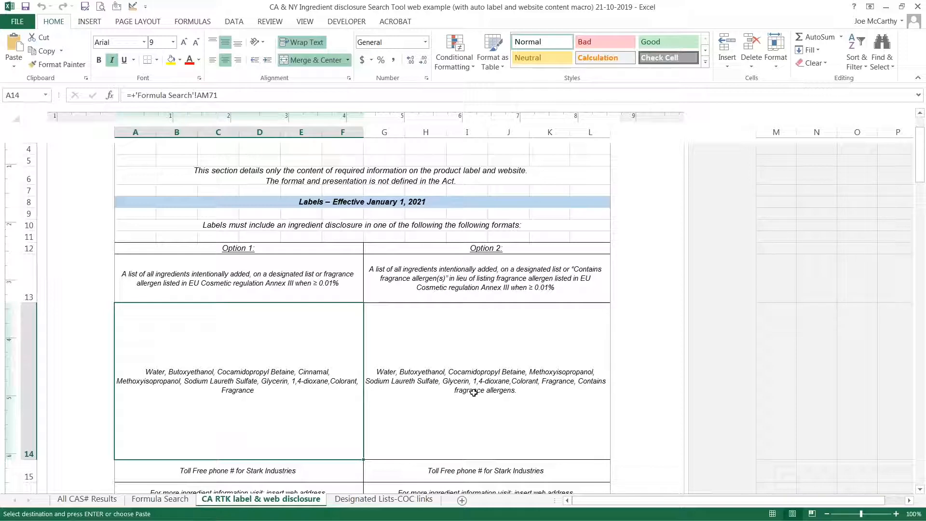
scroll("down", 3)
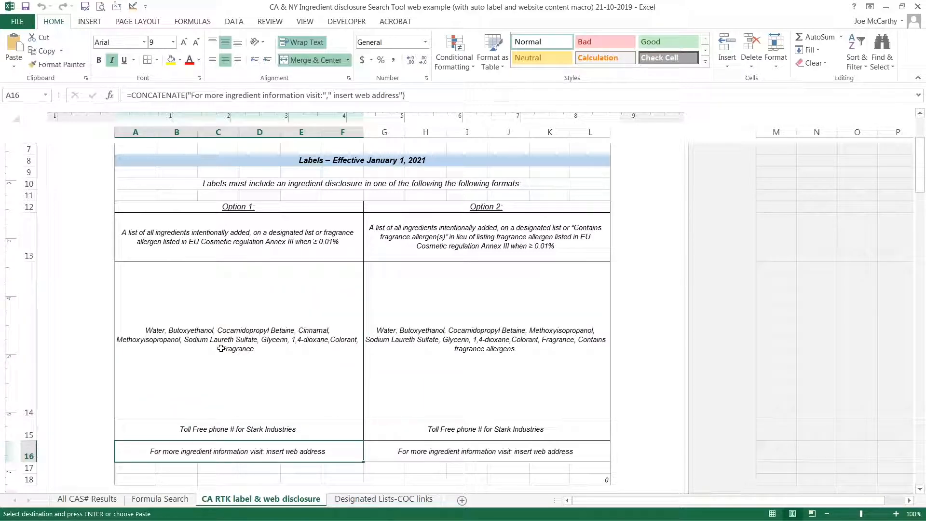
scroll("down", 3)
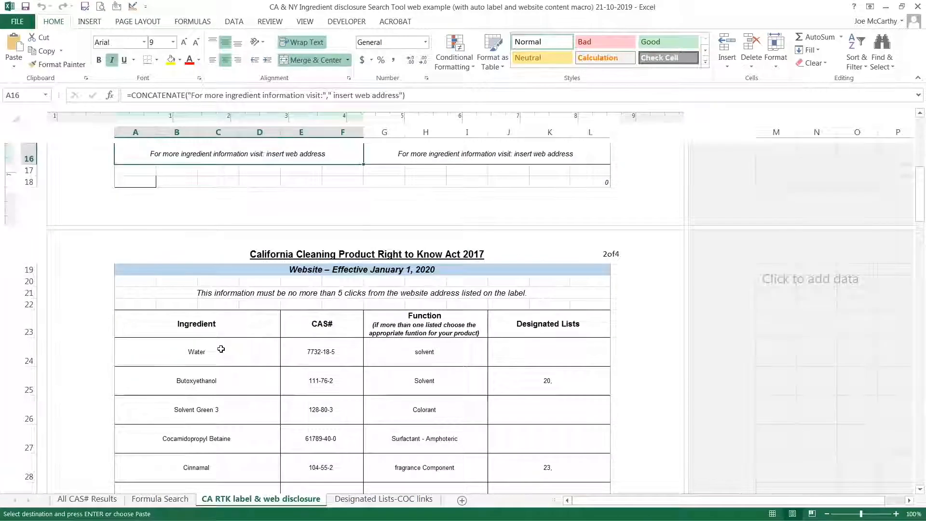
scroll("down", 3)
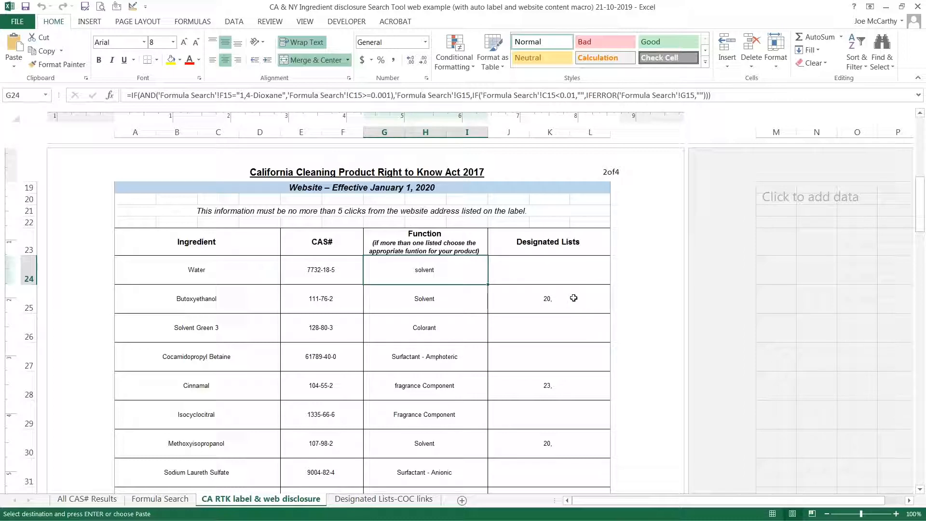
scroll("down", 3)
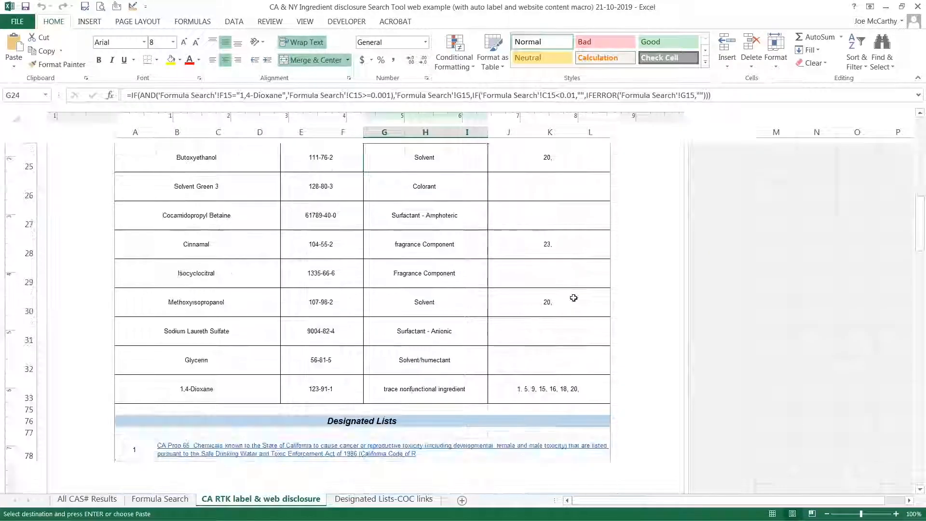
scroll("down", 3)
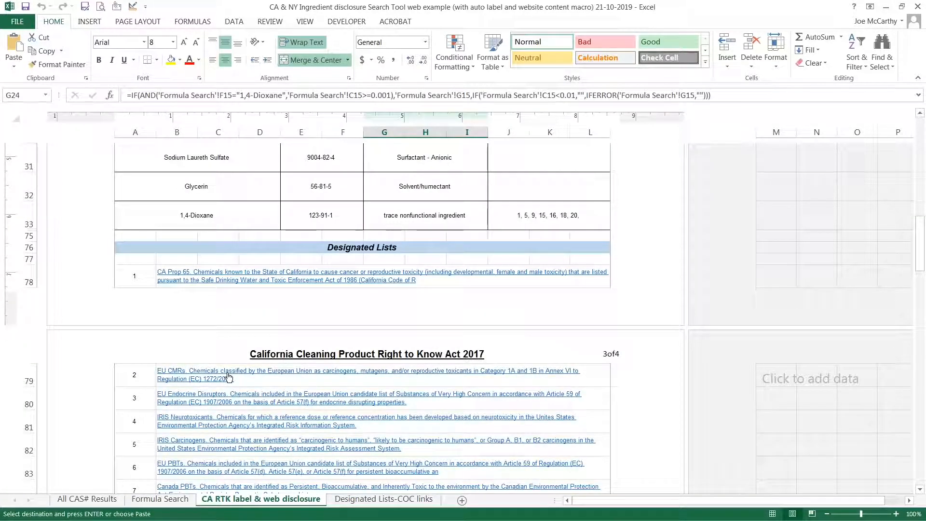
scroll("down", 3)
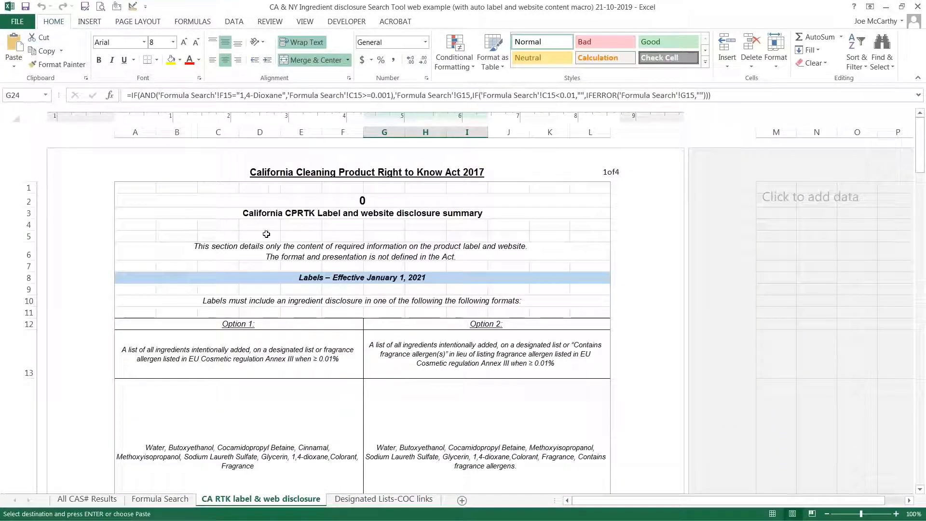
Set Cinnamal to 0.005% and 1,4-Dioxane to 0.000%, then view the disclosure sheet.
left_click(160, 499)
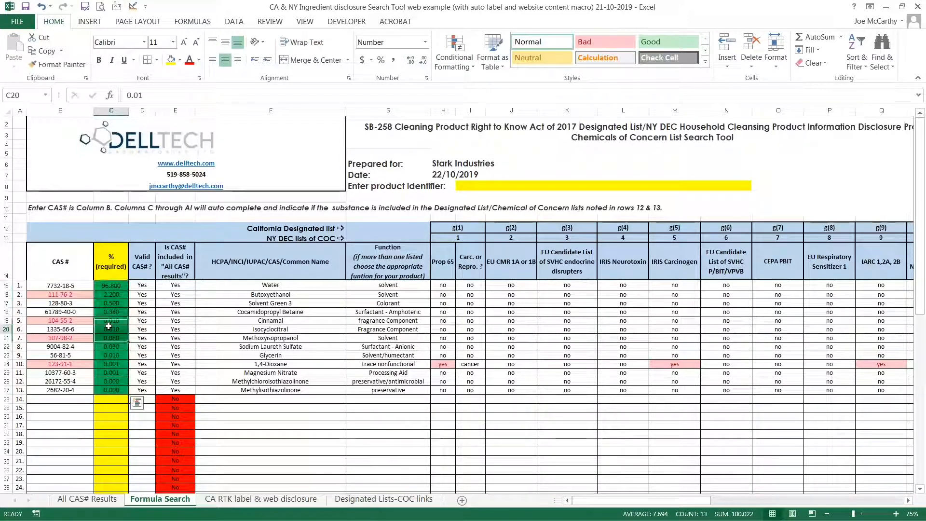
left_click(111, 321)
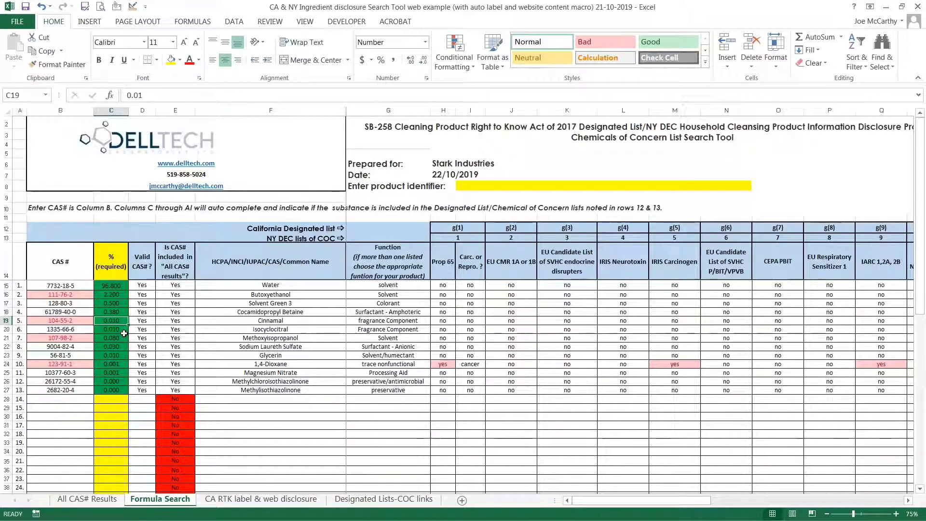
type("0.005")
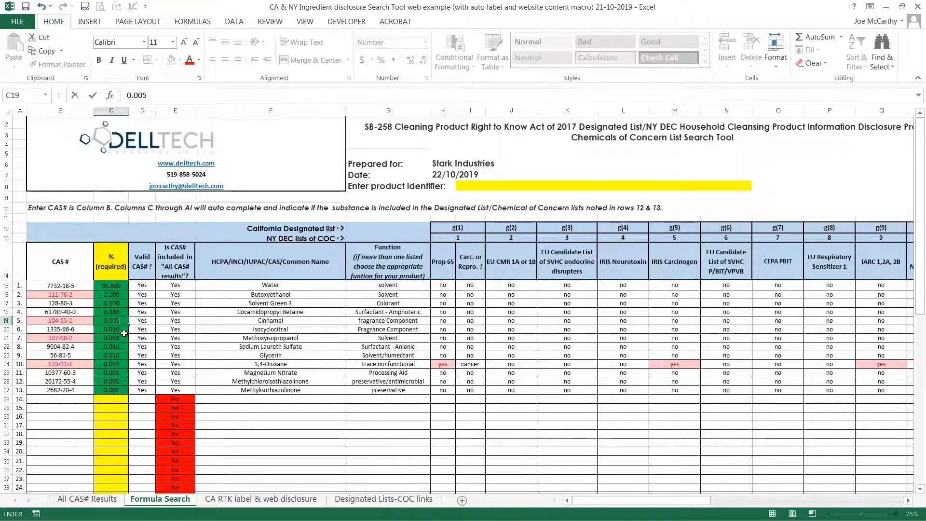
left_click(111, 329)
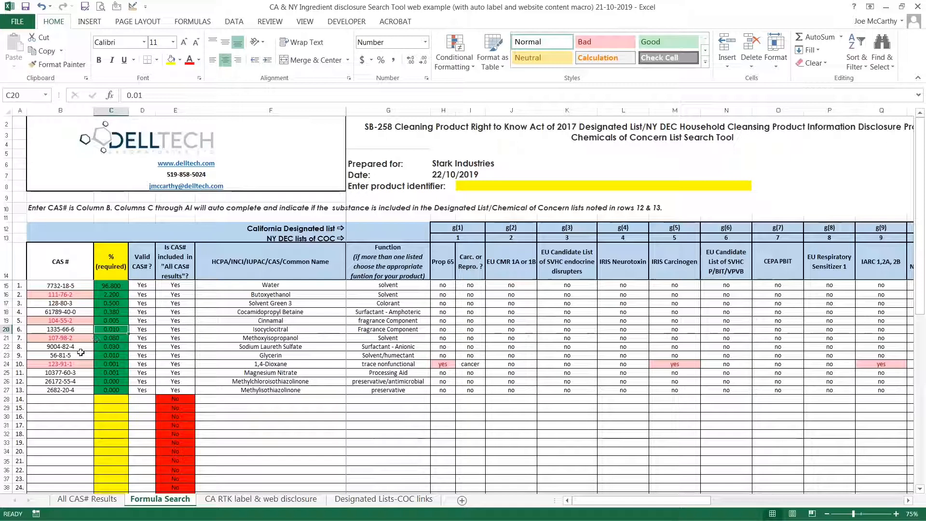
left_click(111, 364)
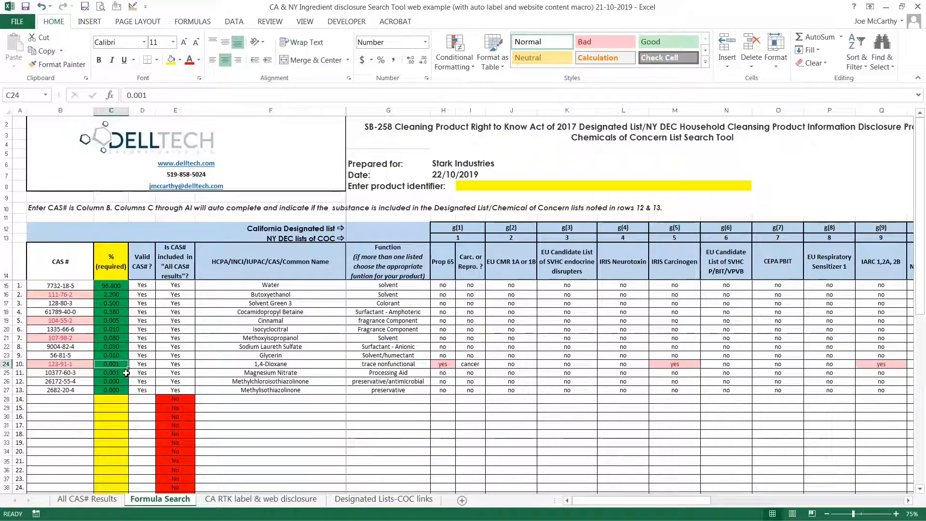
type("0.000")
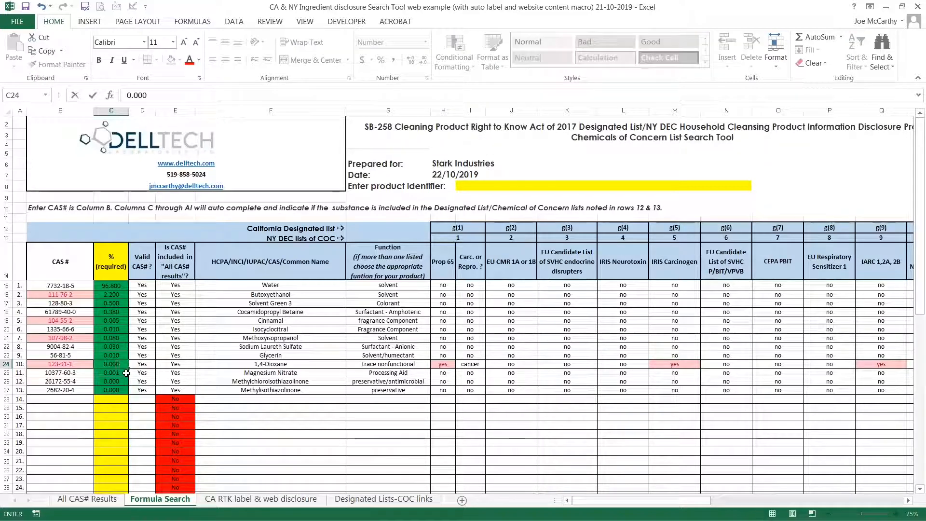
left_click(111, 373)
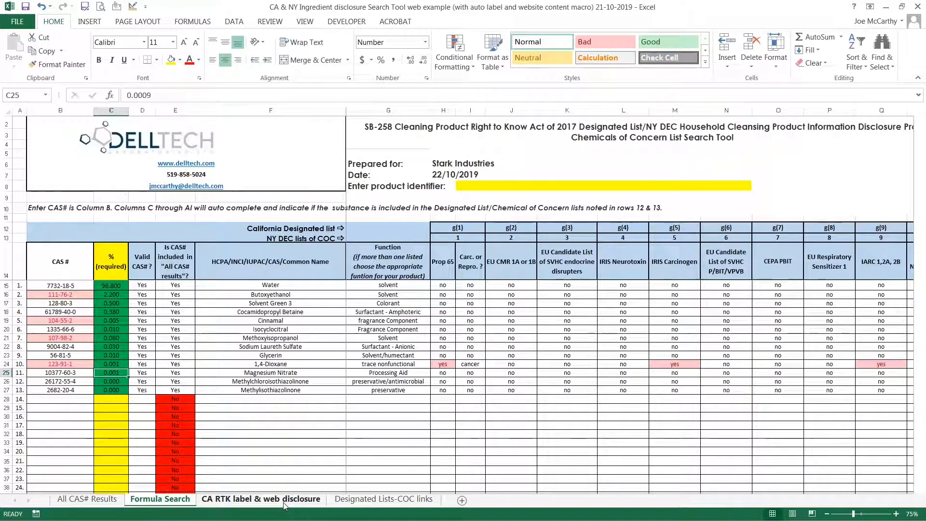
left_click(260, 499)
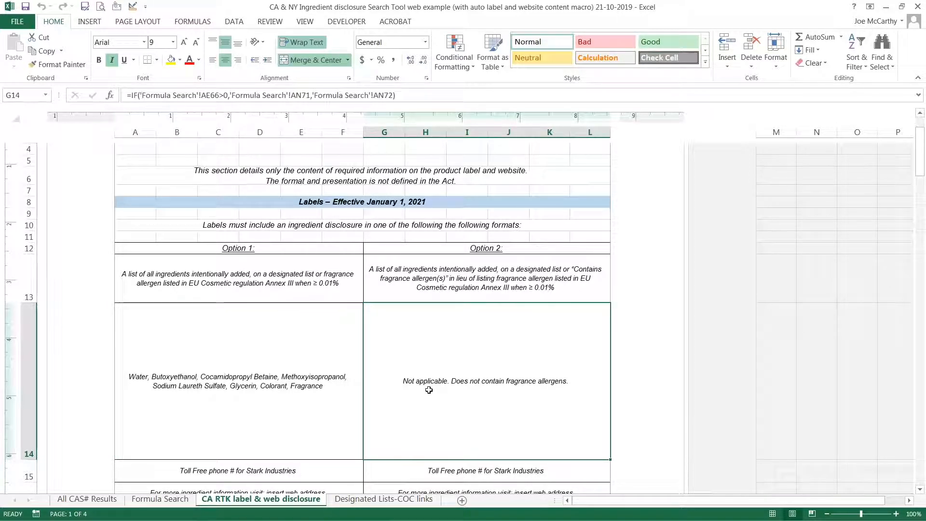
mouse_move(310, 395)
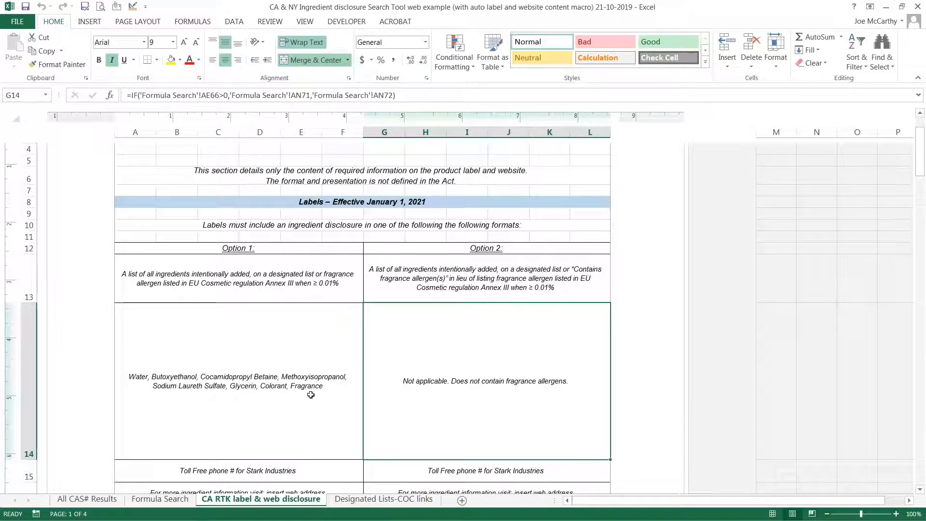
Scroll through the updated label text, then return to the empty Formula Search table.
scroll("down", 3)
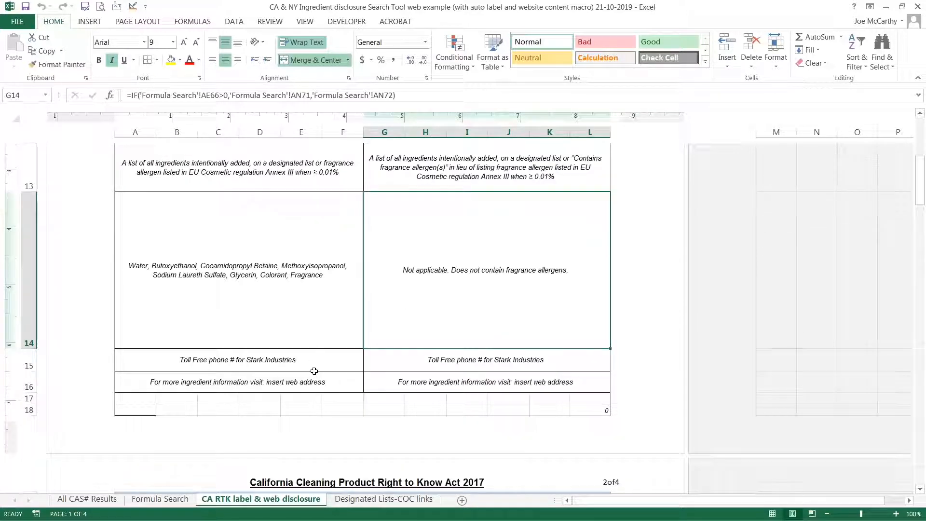
scroll("down", 3)
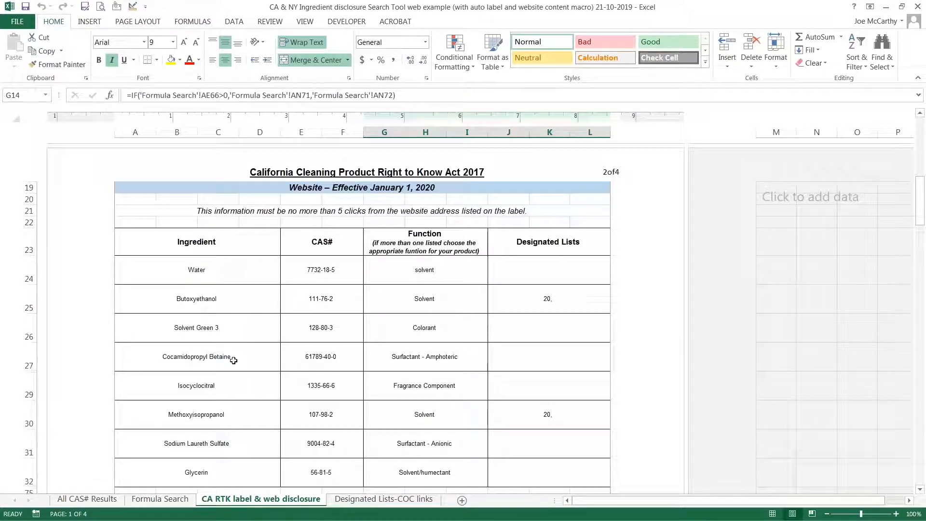
scroll("down", 3)
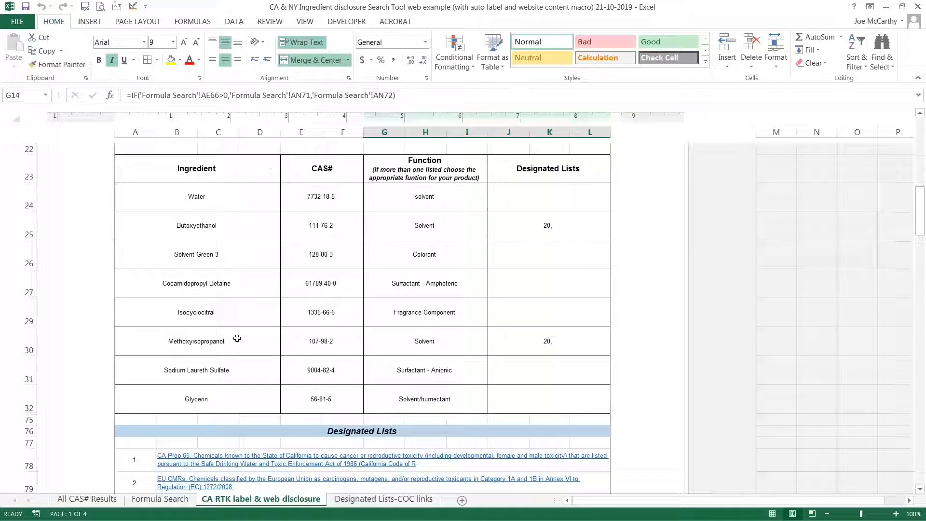
scroll("up", 3)
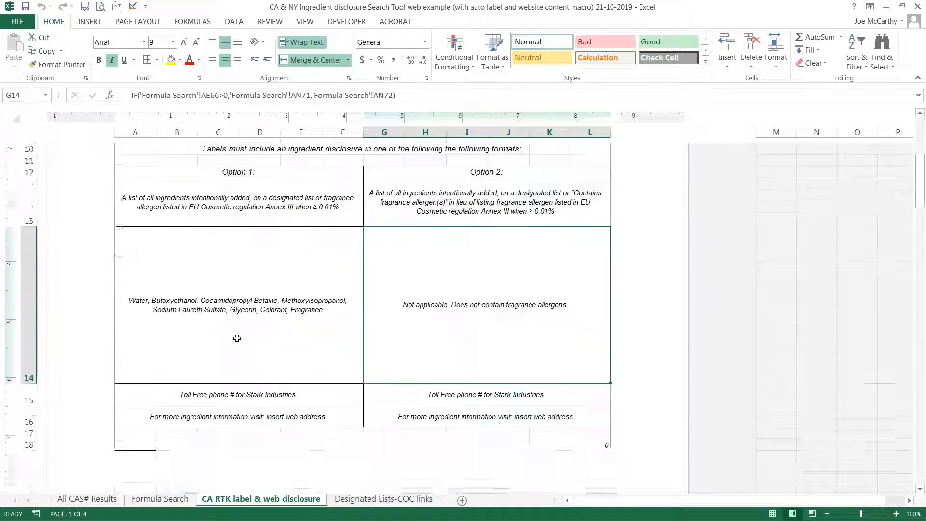
left_click(160, 498)
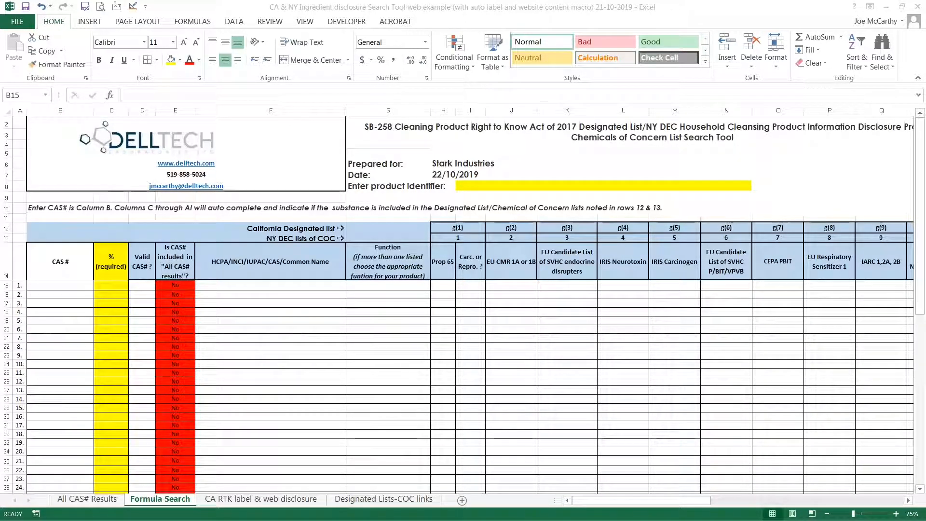
Paste the Water, Isopropanol and Ammonium Hydroxide formula at B15 and view the disclosure sheet.
key("ctrl+c")
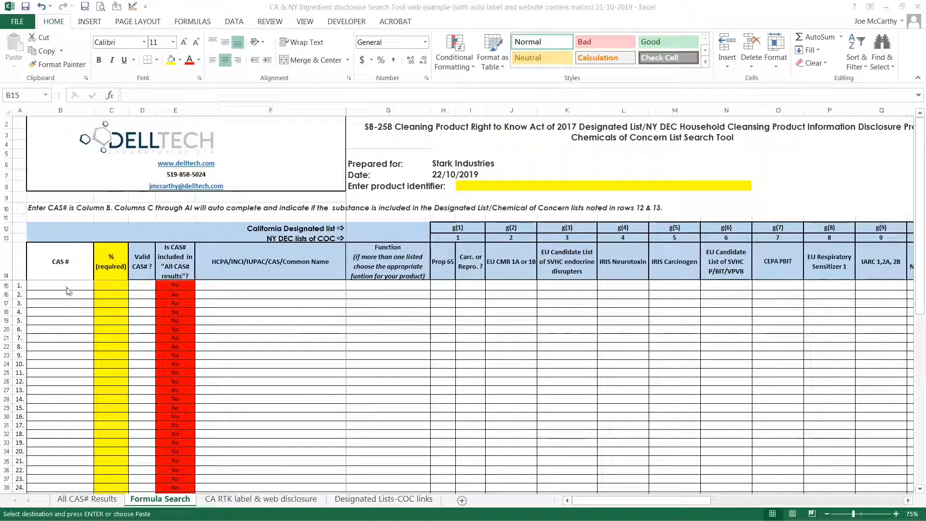
right_click(66, 290)
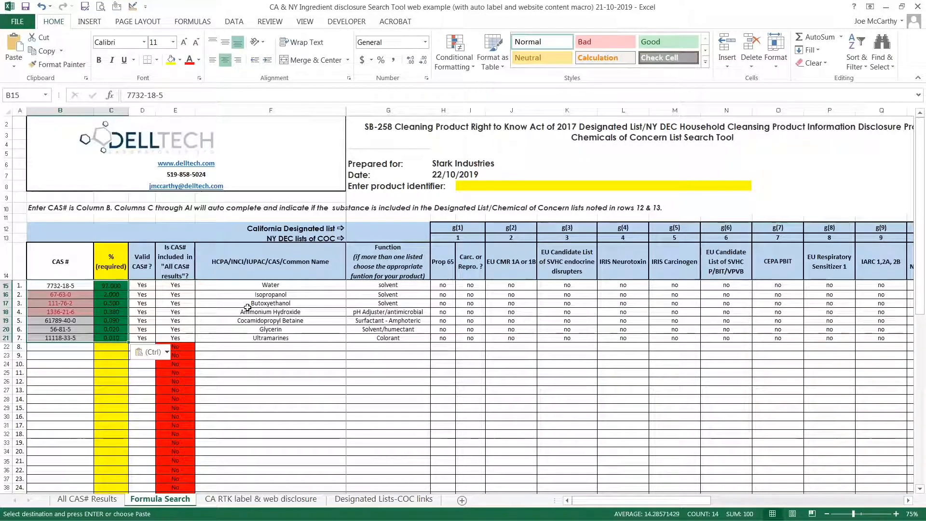
mouse_move(232, 344)
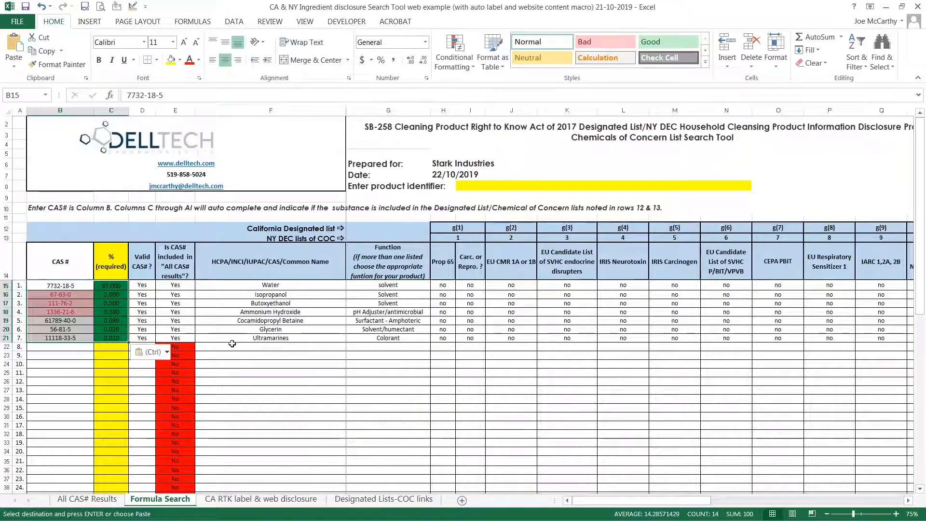
left_click(60, 295)
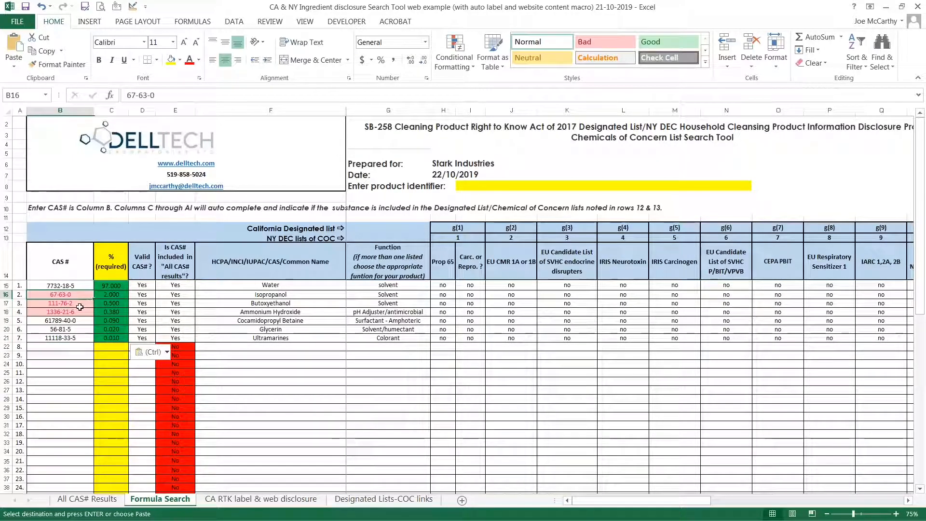
left_click(60, 312)
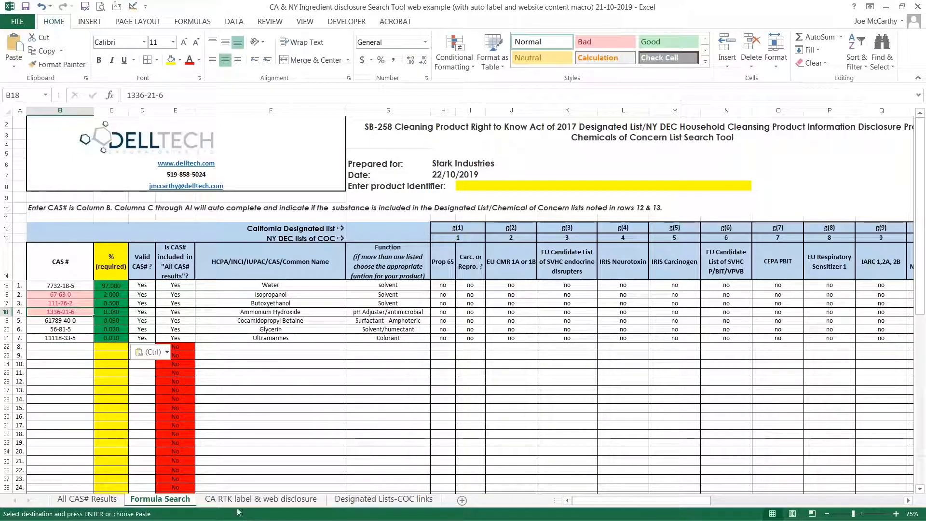
left_click(261, 498)
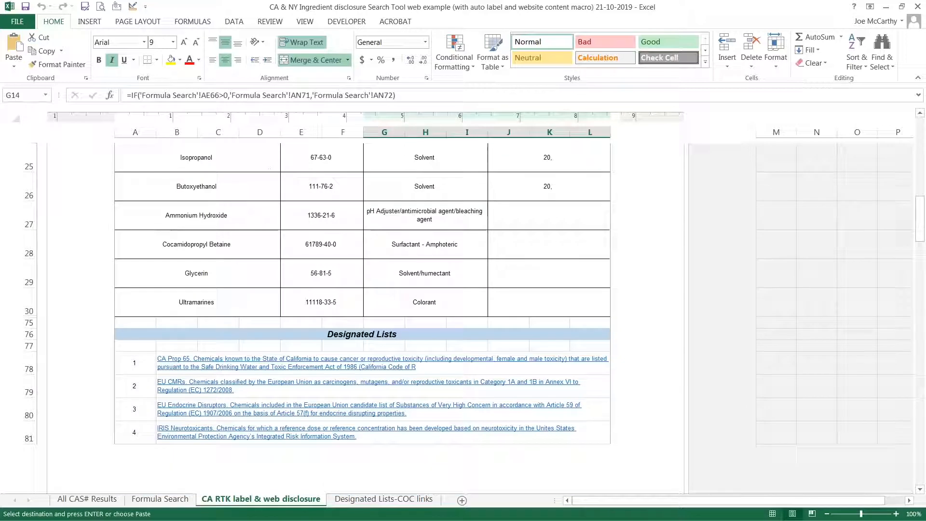
Check the website ingredient table, then go back to the cleared Formula Search sheet.
scroll("up", 3)
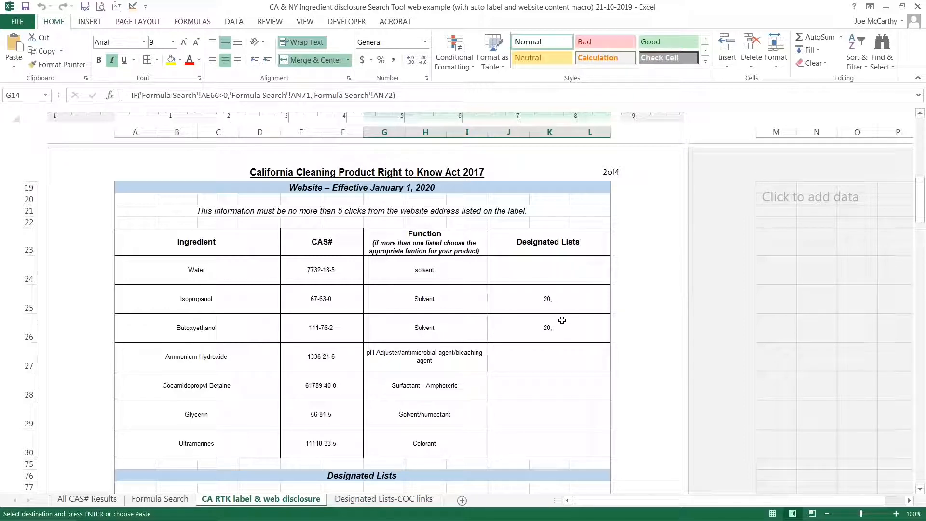
left_click(160, 500)
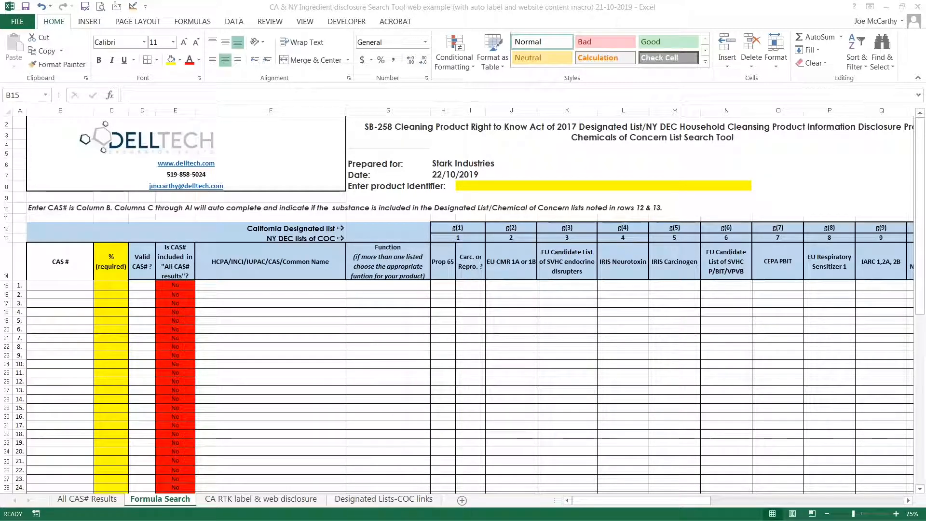
Paste the 17-ingredient fragrance formula at B15, inspect the Cinnamal lookup, and view the label.
key("ctrl+c")
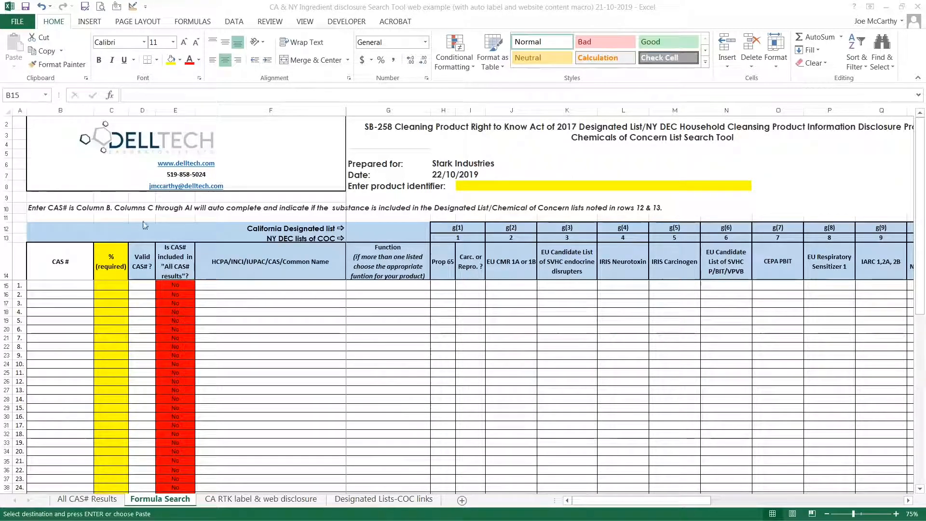
left_click(59, 285)
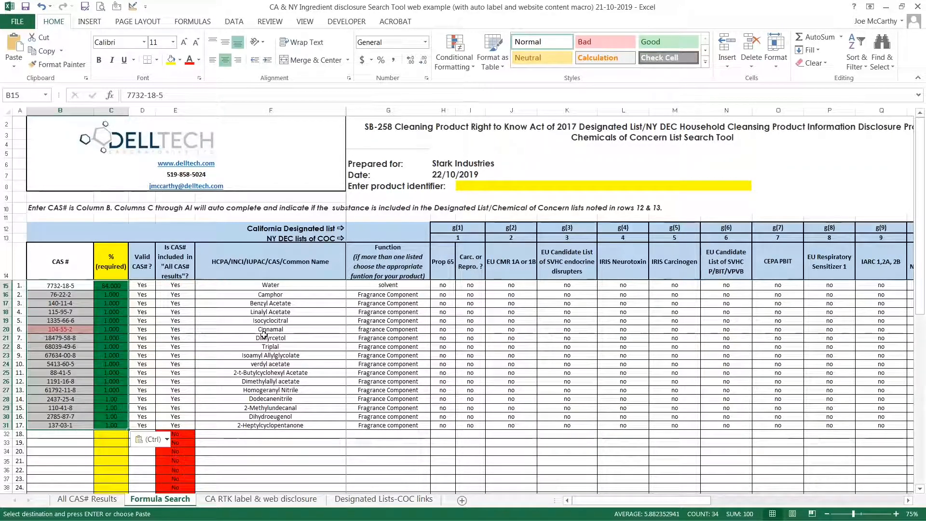
left_click(270, 329)
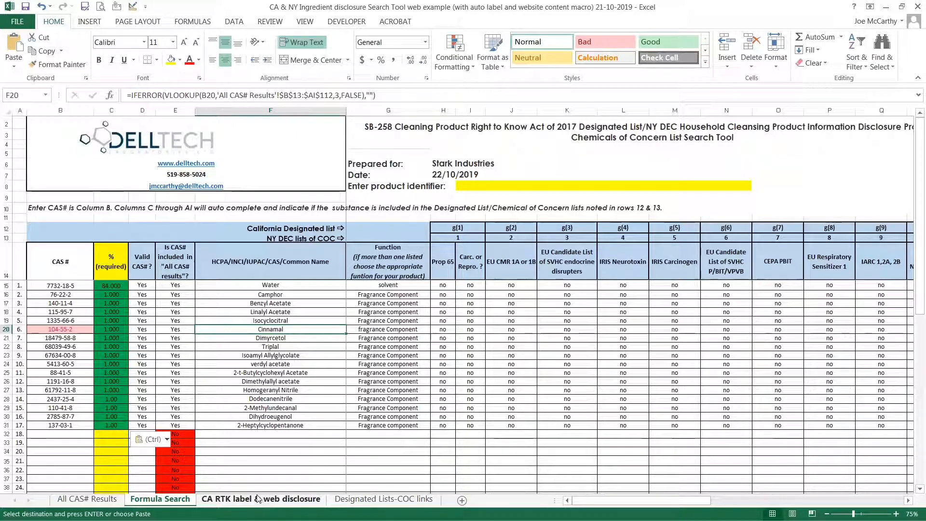
left_click(261, 499)
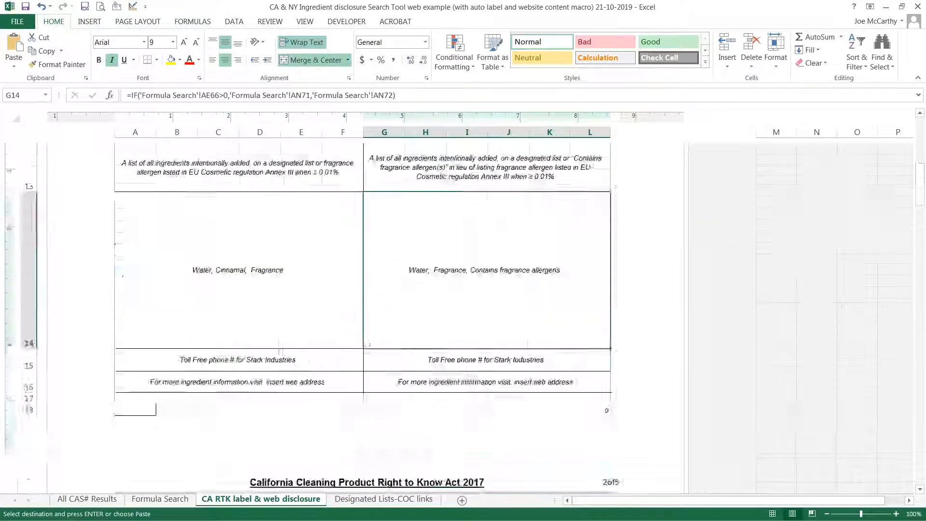
scroll("up", 3)
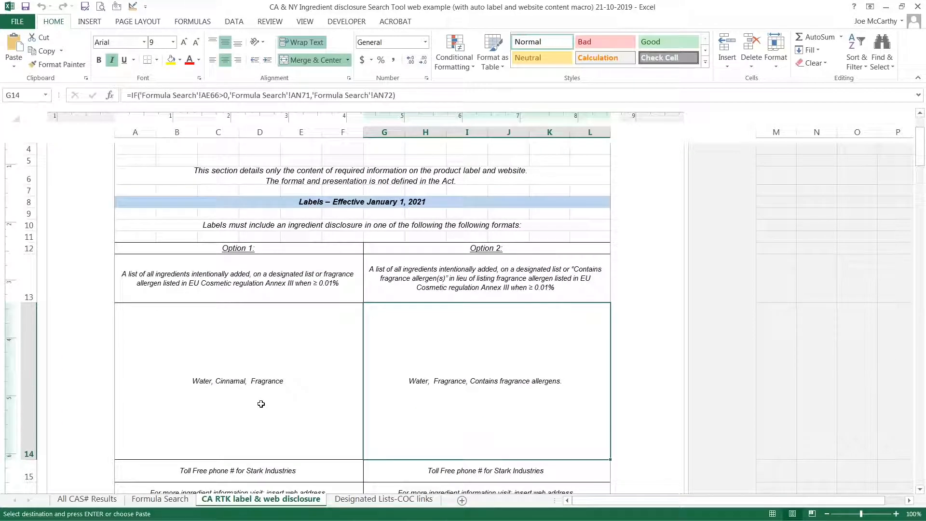
mouse_move(263, 368)
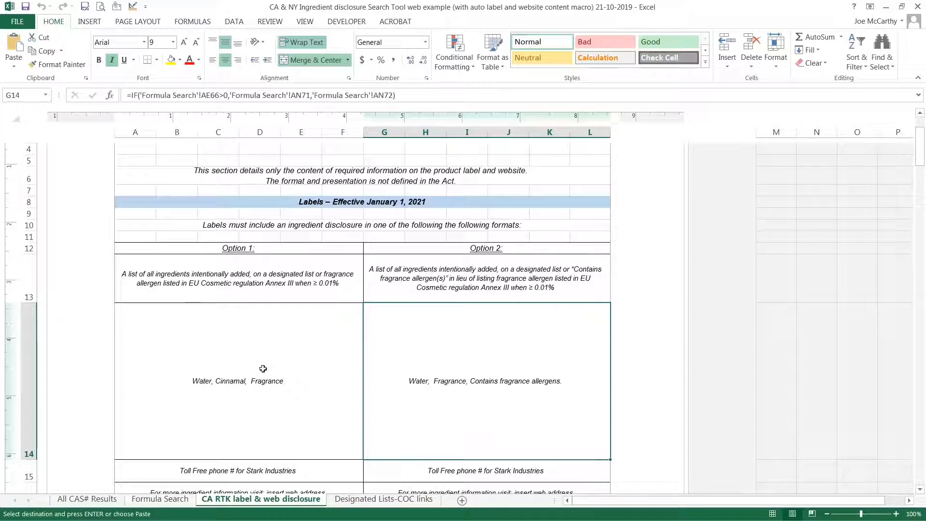
mouse_move(195, 393)
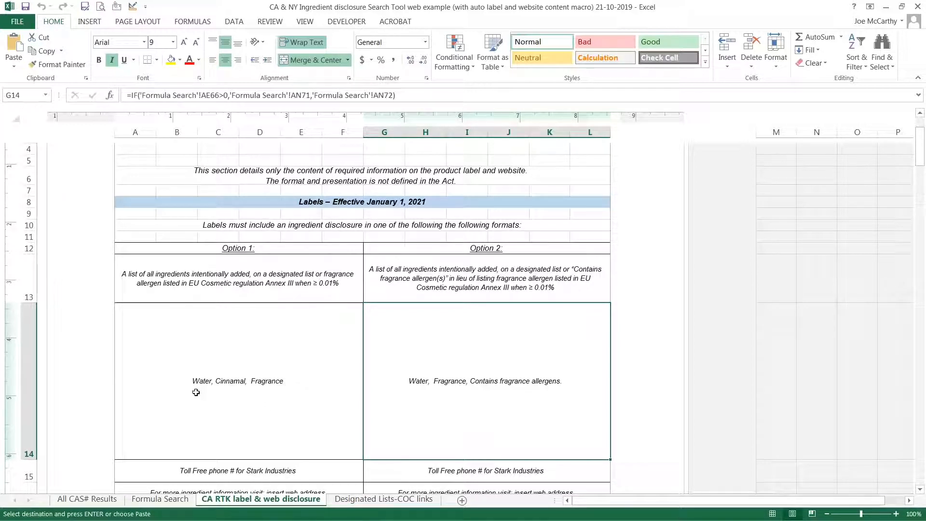
mouse_move(424, 394)
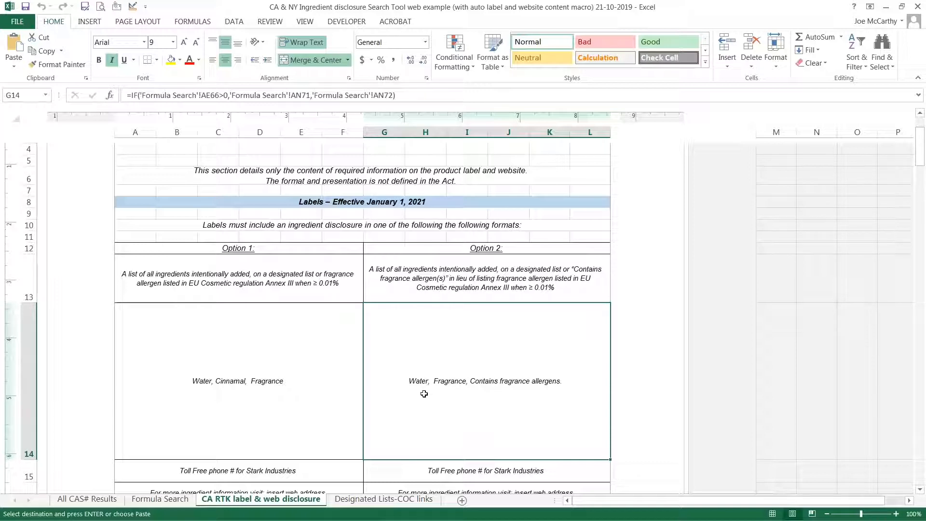
mouse_move(540, 395)
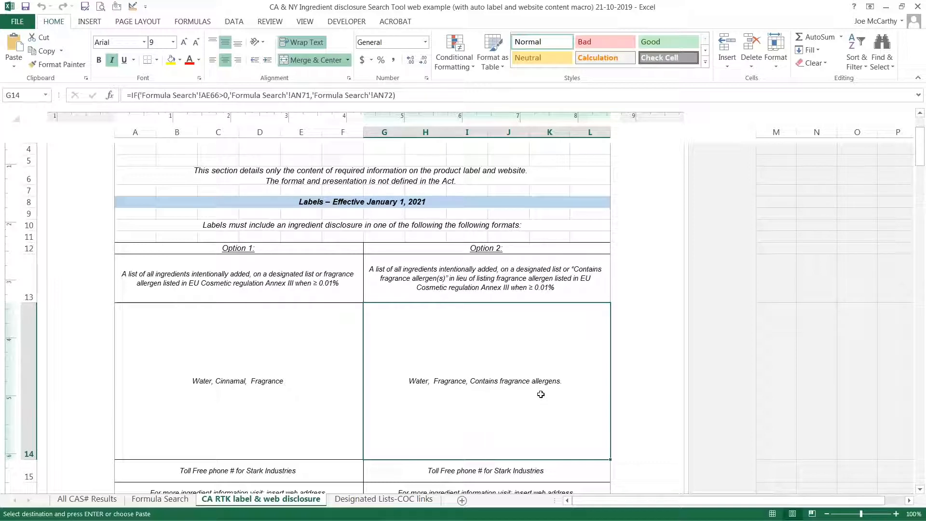
scroll("down", 3)
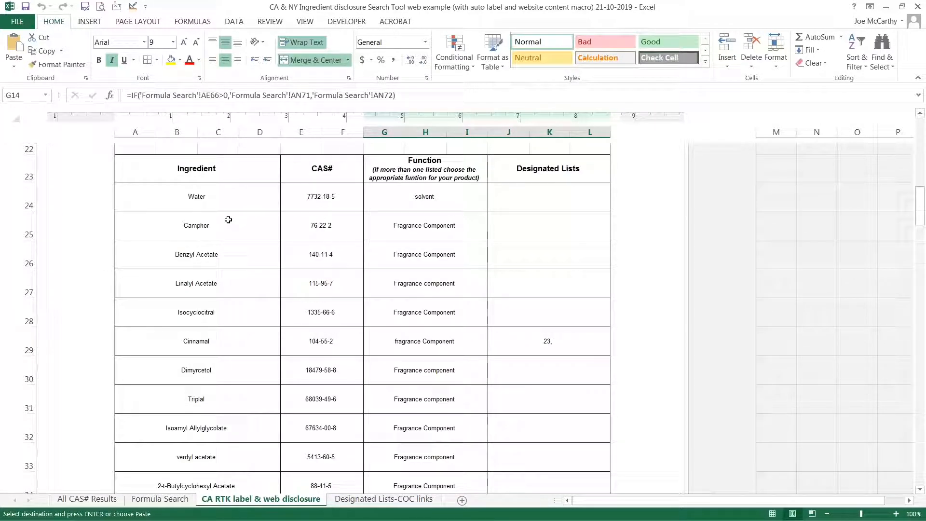
scroll("down", 3)
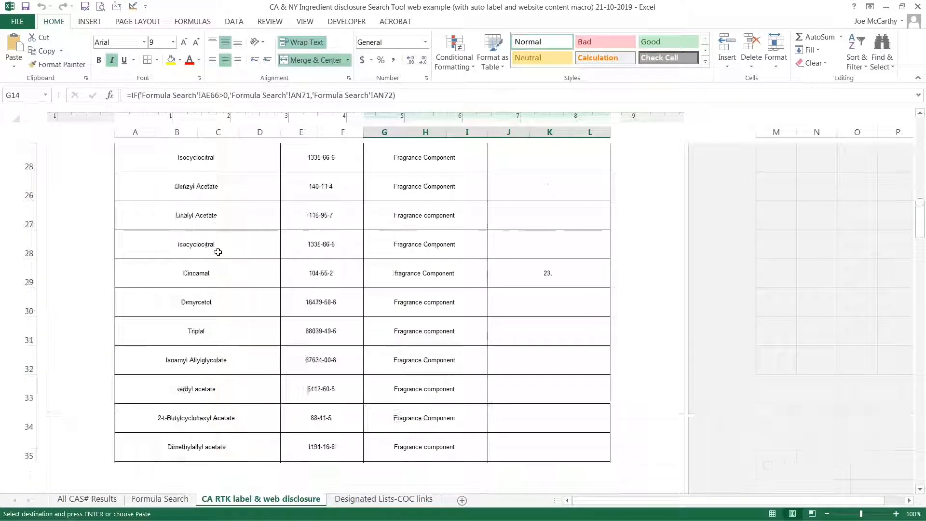